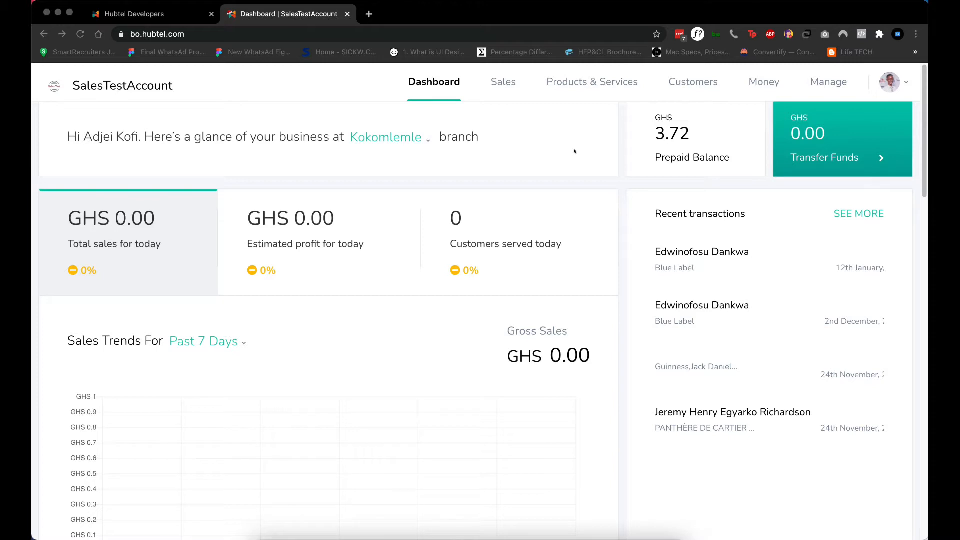
{"action": "mouse_move", "coordinate": [560, 148]}
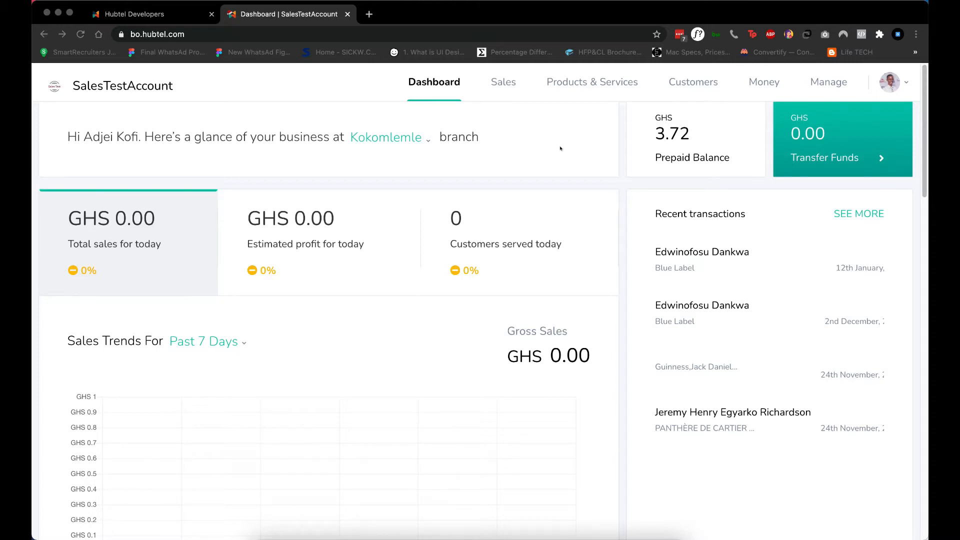
Highlight the bo.hubtel.com address, then switch to the Hubtel Developers documentation tab.
{"action": "left_click", "coordinate": [156, 35]}
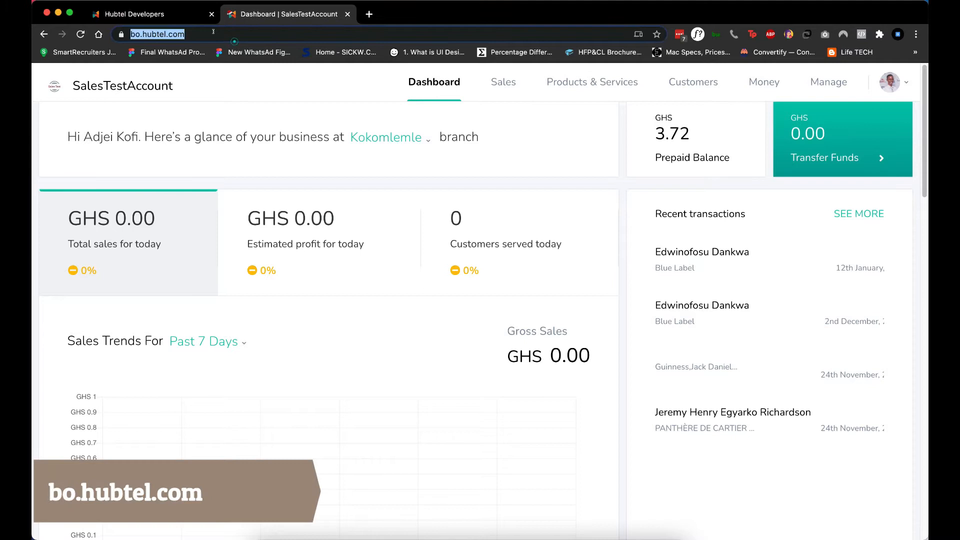
{"action": "left_click", "coordinate": [153, 13]}
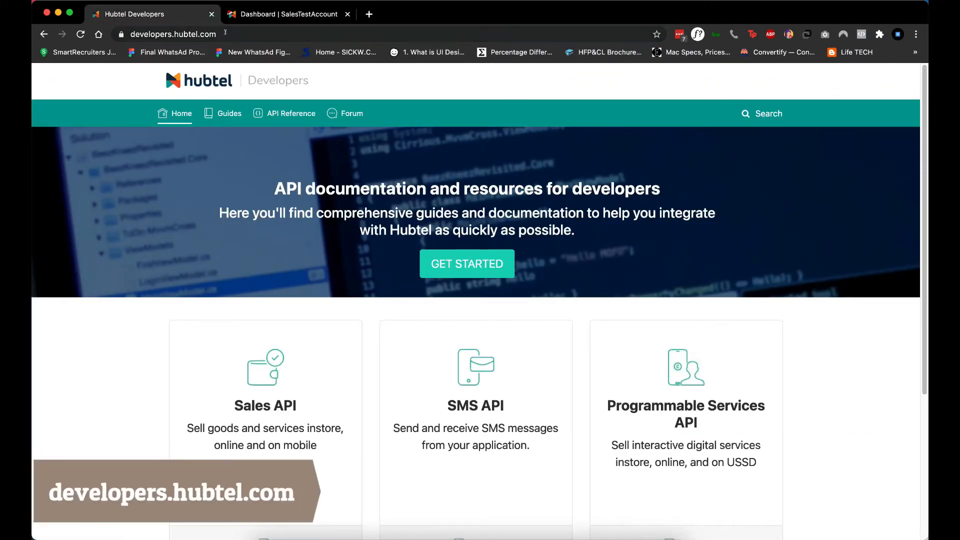
Scroll through the Sales API 'Get started with processing Sales' guide.
{"action": "scroll", "scroll_direction": "down", "scroll_amount": 3}
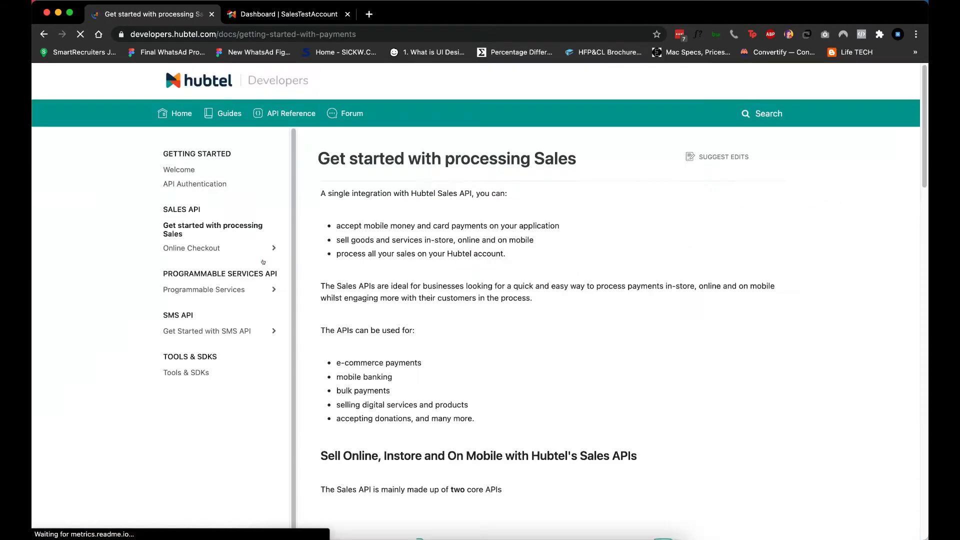
{"action": "scroll", "scroll_direction": "down", "scroll_amount": 3}
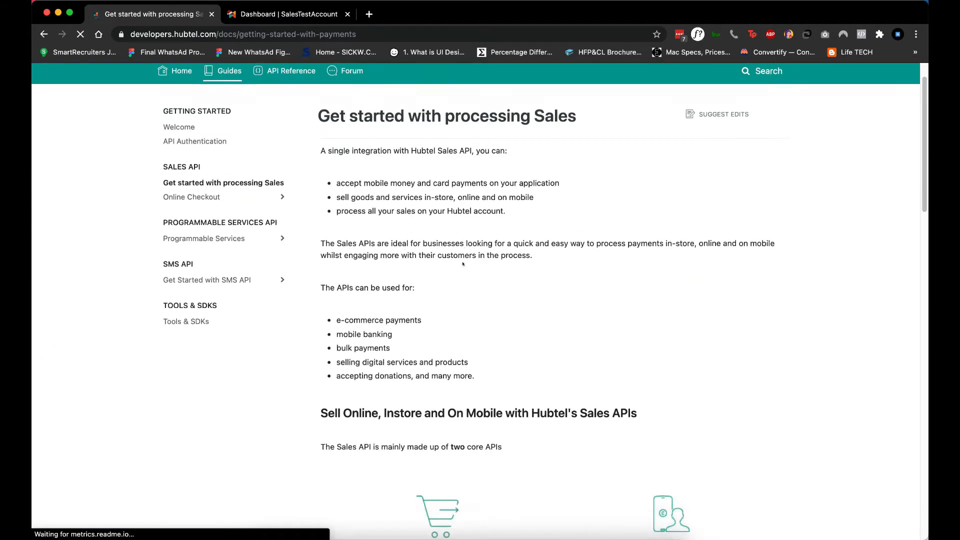
{"action": "scroll", "scroll_direction": "down", "scroll_amount": 3}
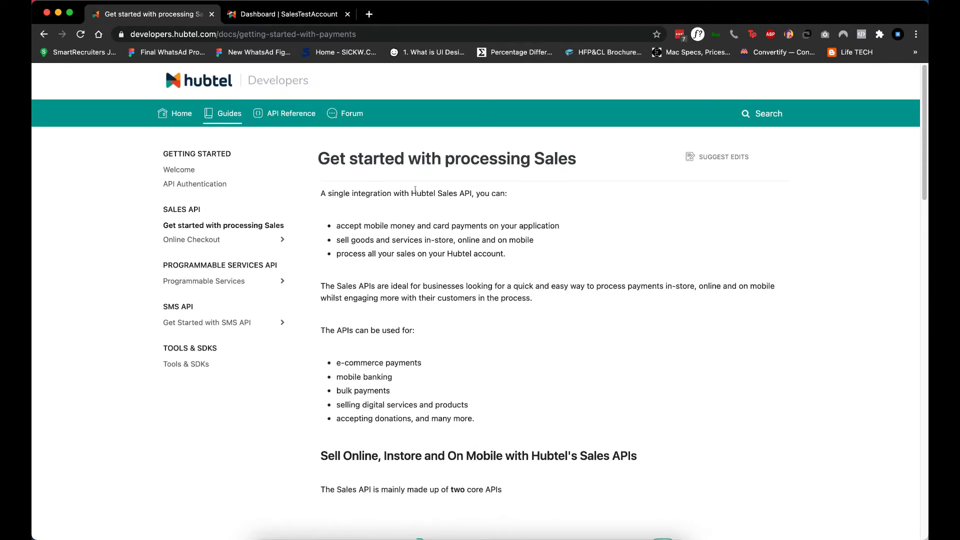
Add a product under Products & Services and dismiss the Inventory Warehouse notice.
{"action": "left_click", "coordinate": [288, 14]}
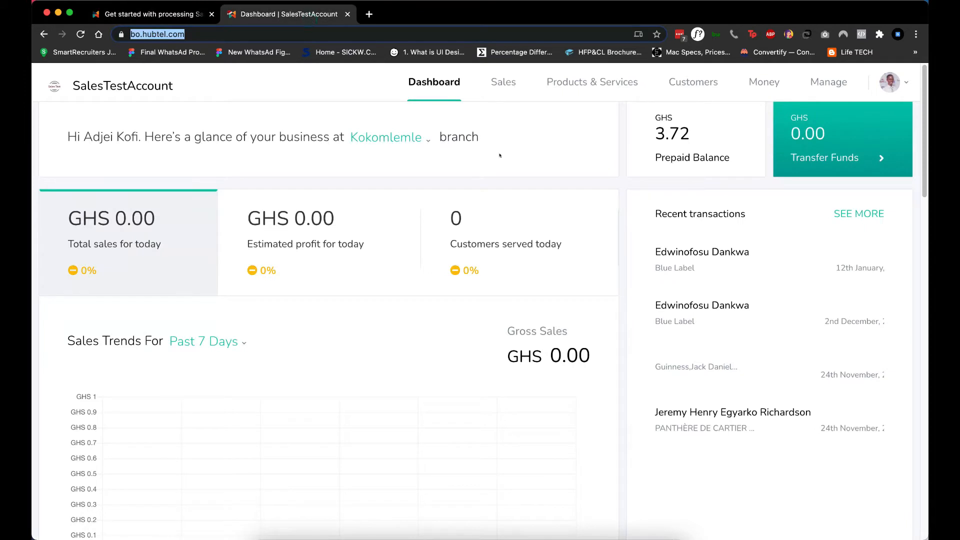
{"action": "left_click", "coordinate": [608, 88]}
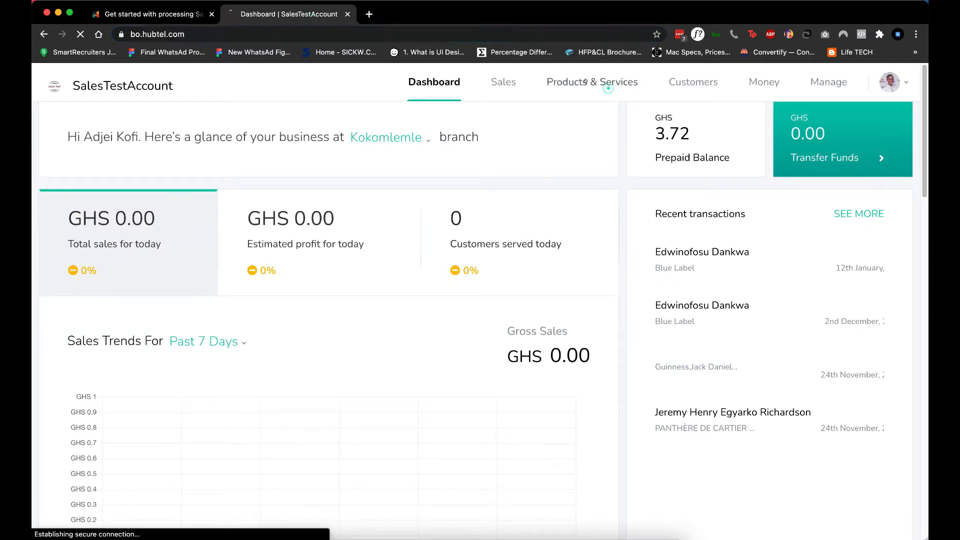
{"action": "left_click", "coordinate": [590, 82]}
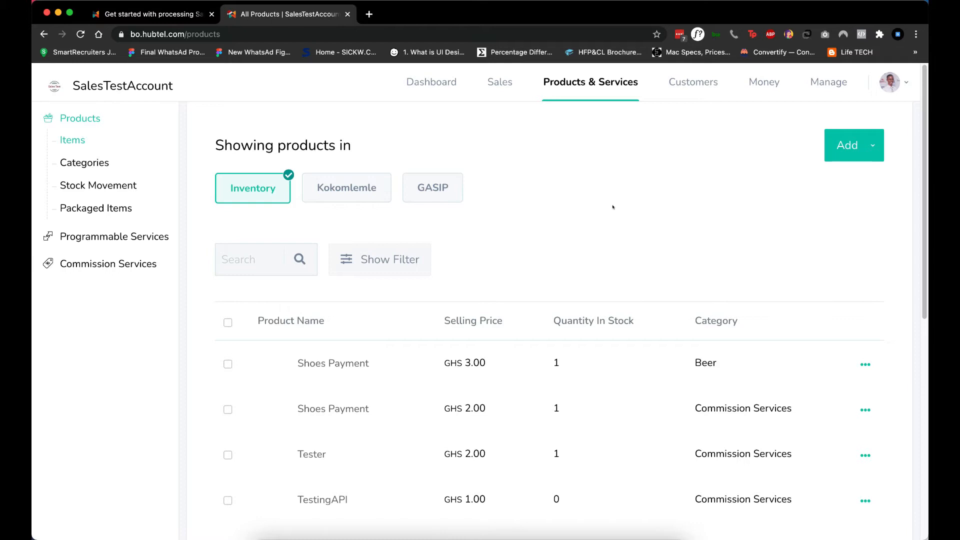
{"action": "left_click", "coordinate": [872, 145]}
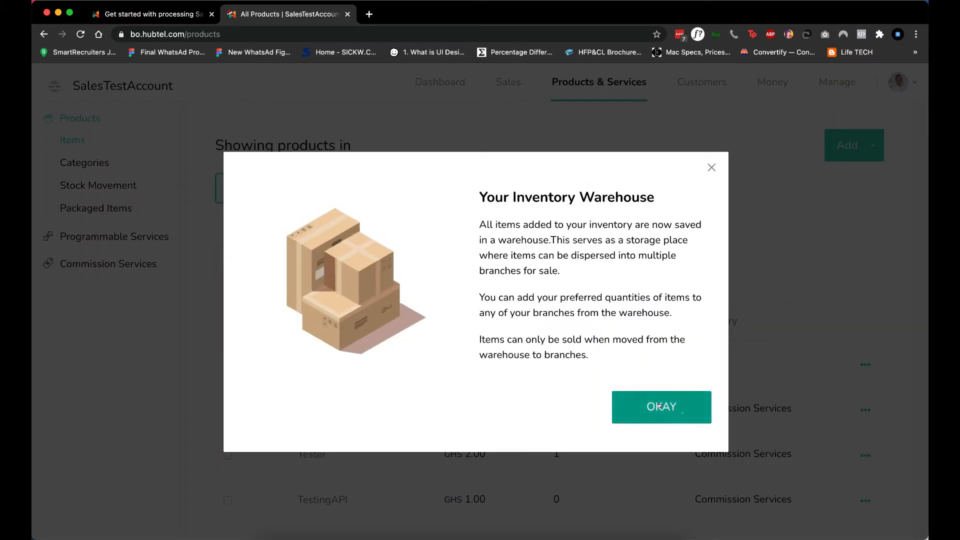
{"action": "left_click", "coordinate": [660, 407]}
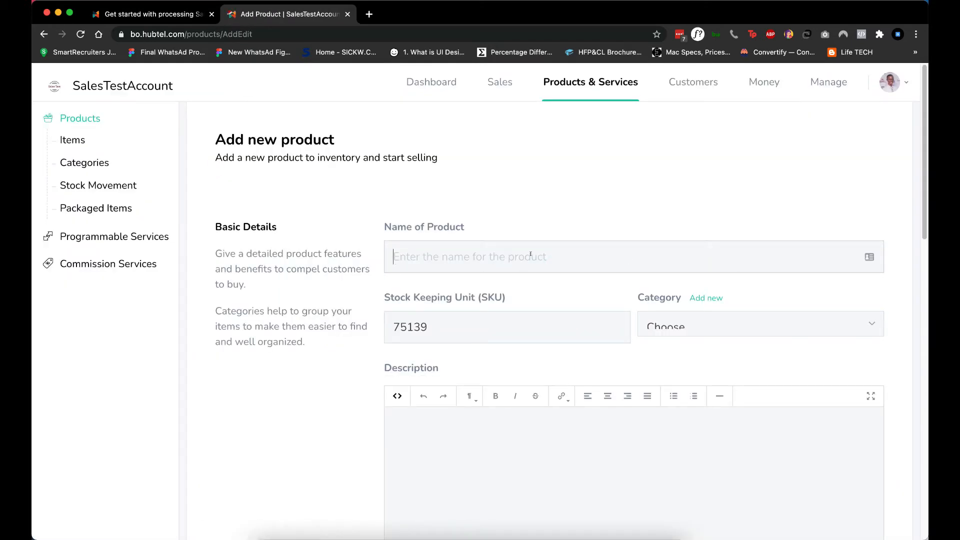
Enter 'Payment from Hubtel' as the product name.
{"action": "type", "text": "Pa"}
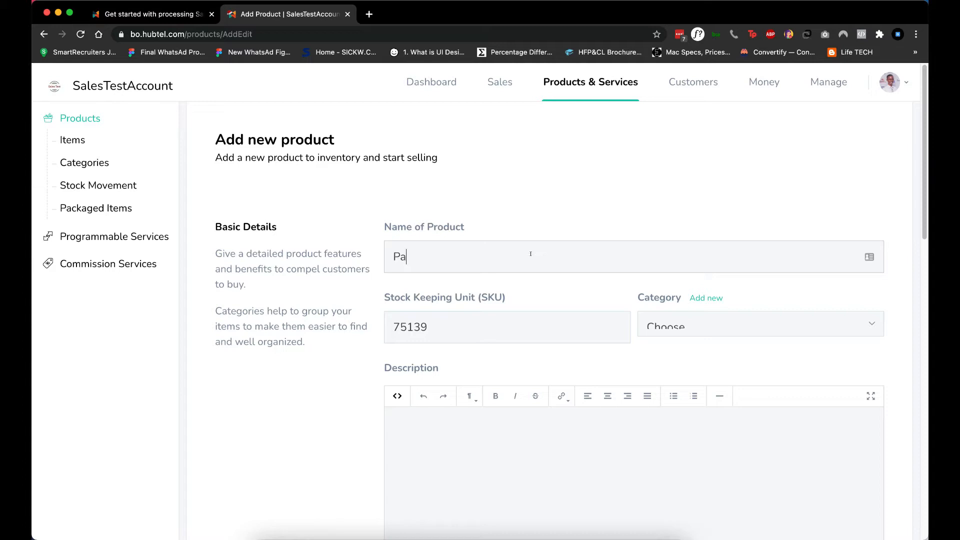
{"action": "type", "text": "ymet"}
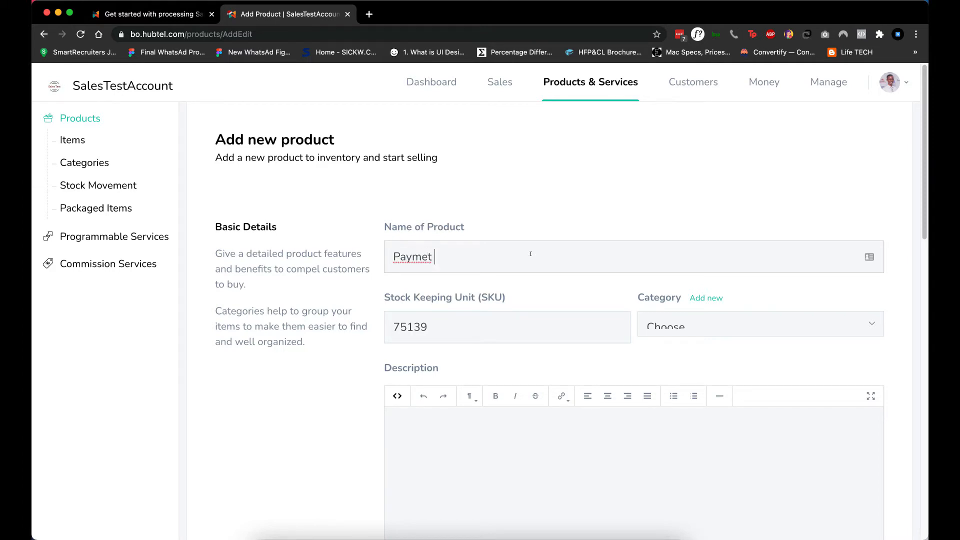
{"action": "type", "text": "from hubtel"}
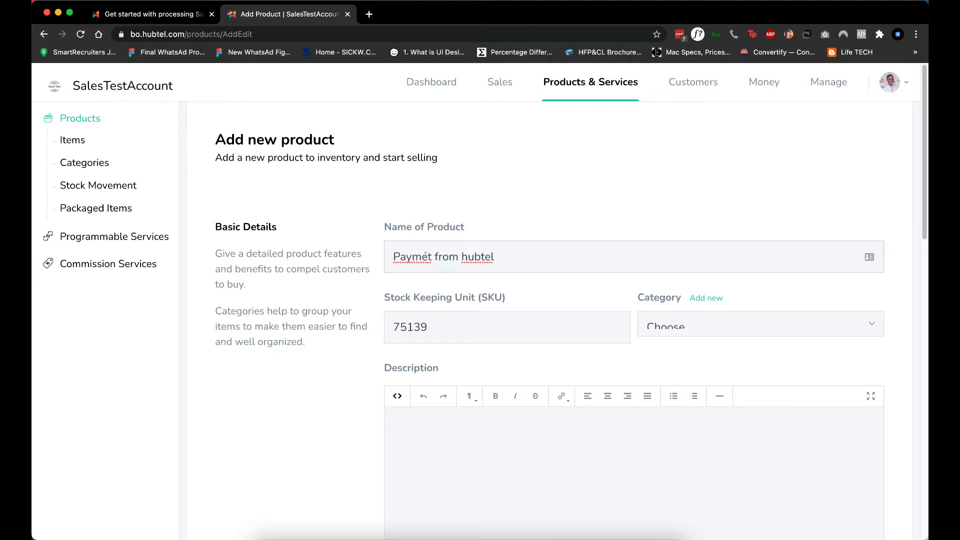
{"action": "type", "text": "Payment from hubtel"}
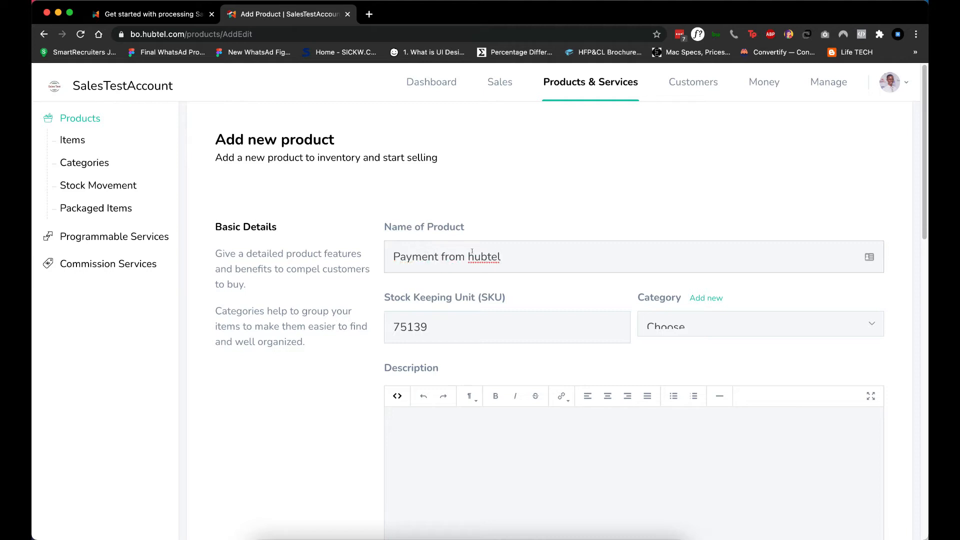
{"action": "type", "text": "Hubtel"}
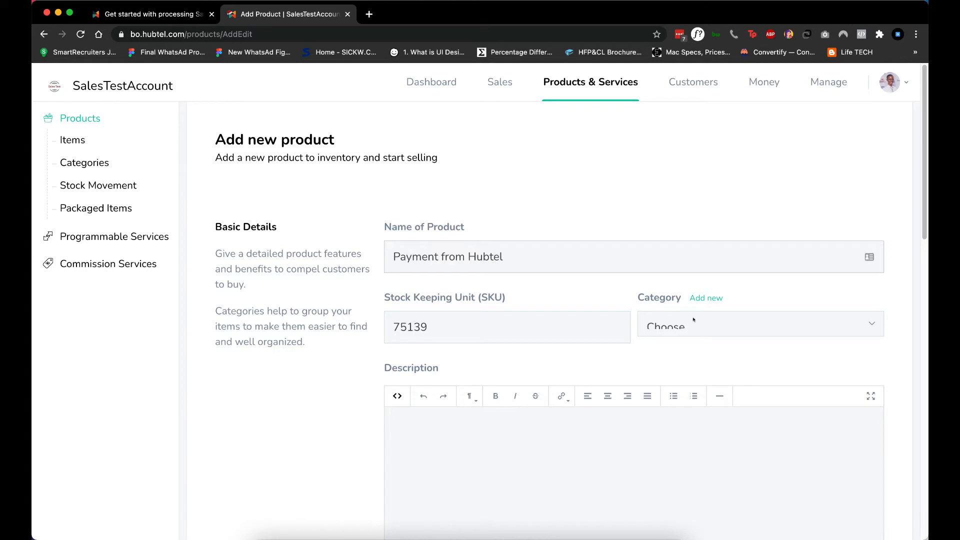
Set the category to Beer and the description to 'Hubtel payment'.
{"action": "left_click", "coordinate": [759, 324]}
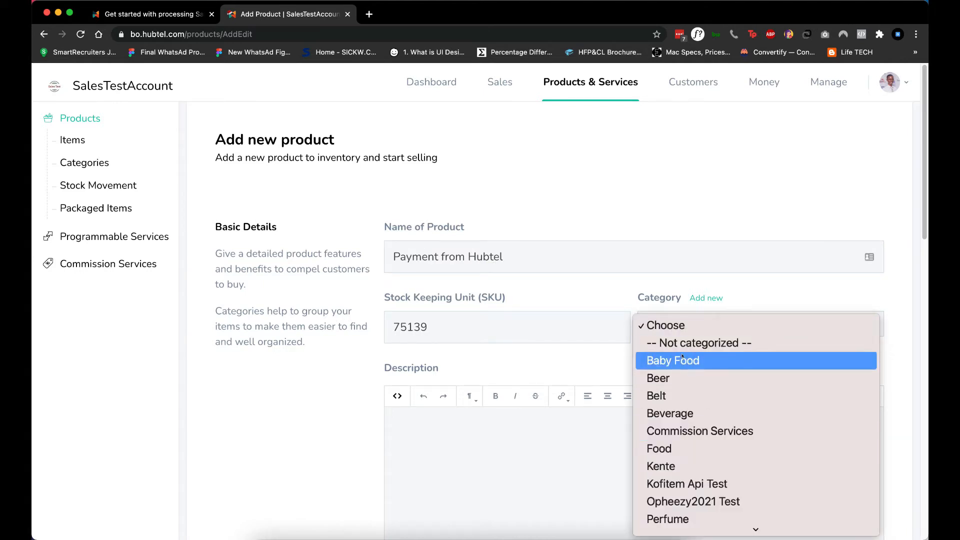
{"action": "left_click", "coordinate": [657, 378]}
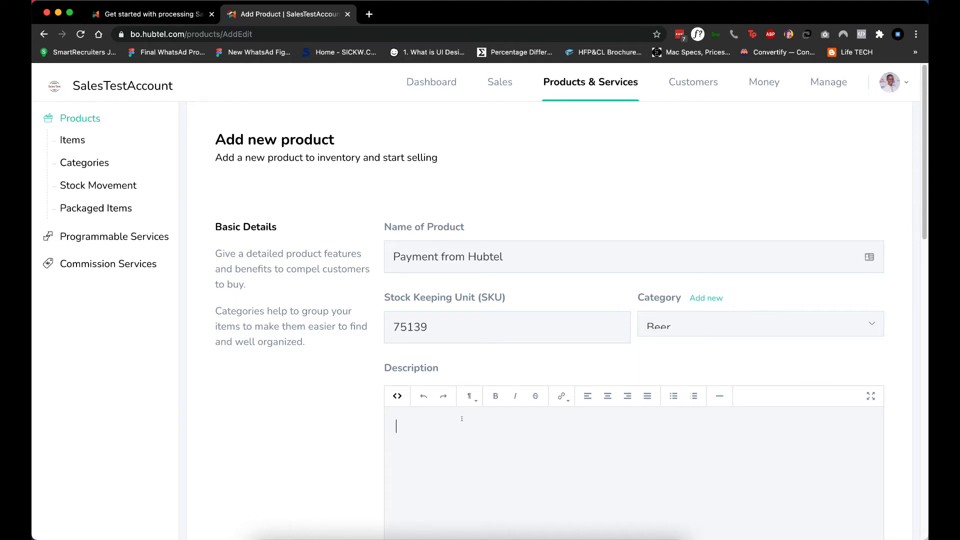
{"action": "type", "text": "Hubtel ["}
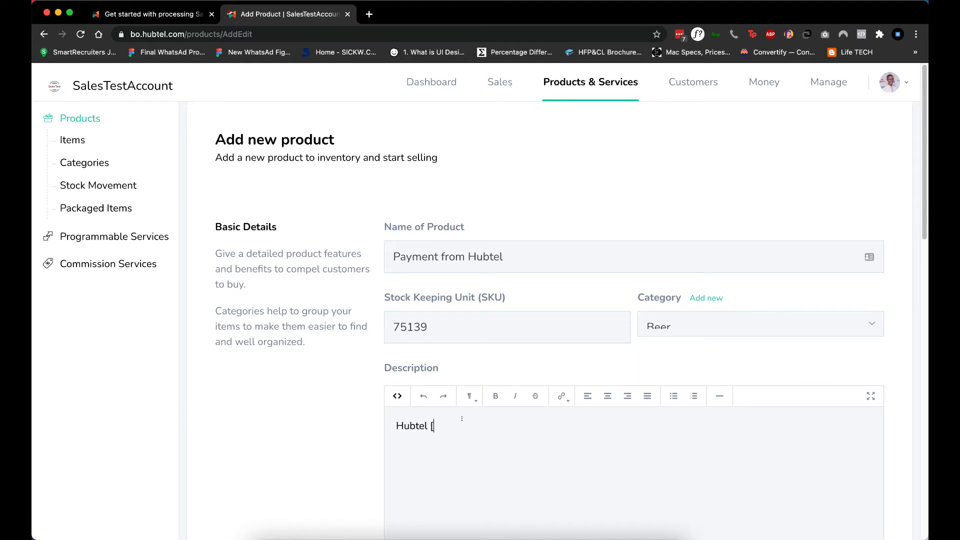
{"action": "type", "text": "payment"}
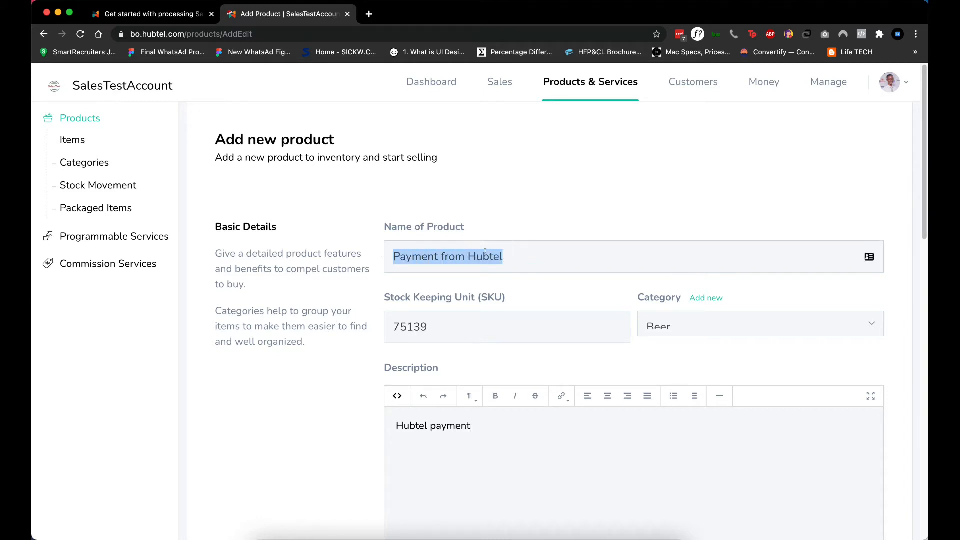
{"action": "scroll", "scroll_direction": "down", "scroll_amount": 3}
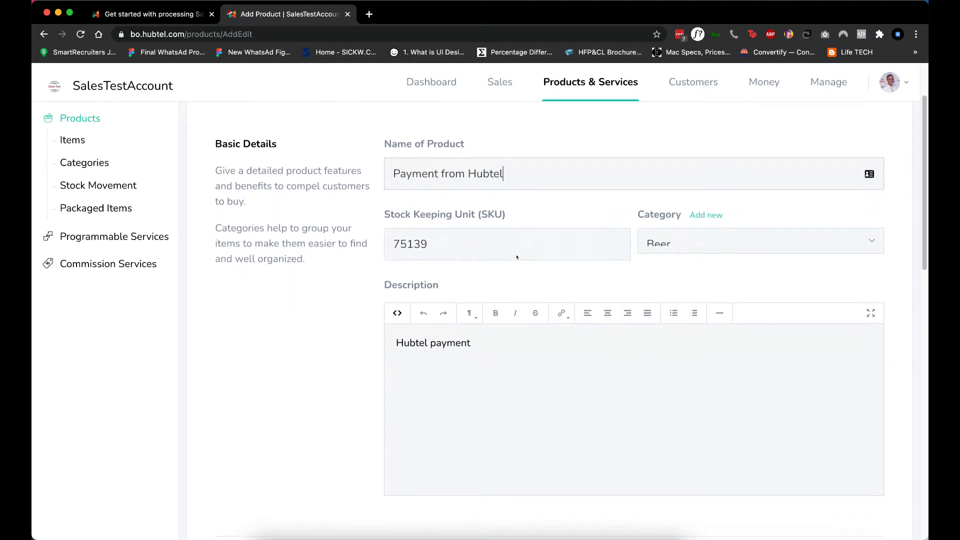
Enter cost price 1, selling price 2 and stock quantity 5, then Save & Continue.
{"action": "scroll", "scroll_direction": "down", "scroll_amount": 3}
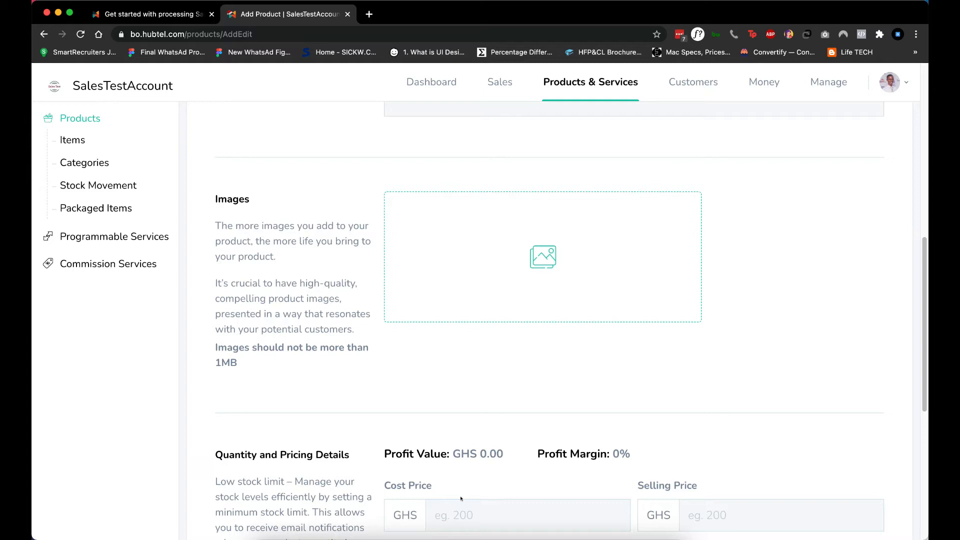
{"action": "type", "text": "1"}
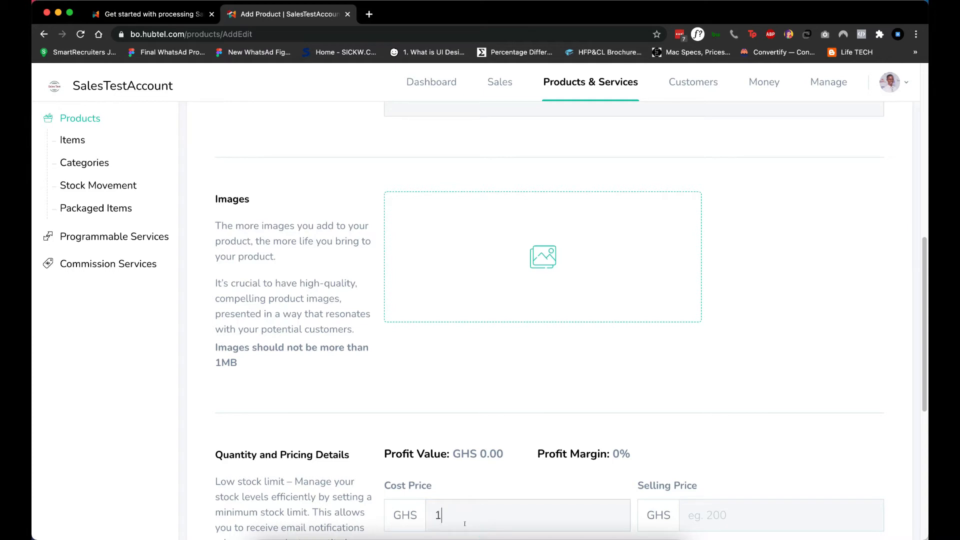
{"action": "type", "text": "2"}
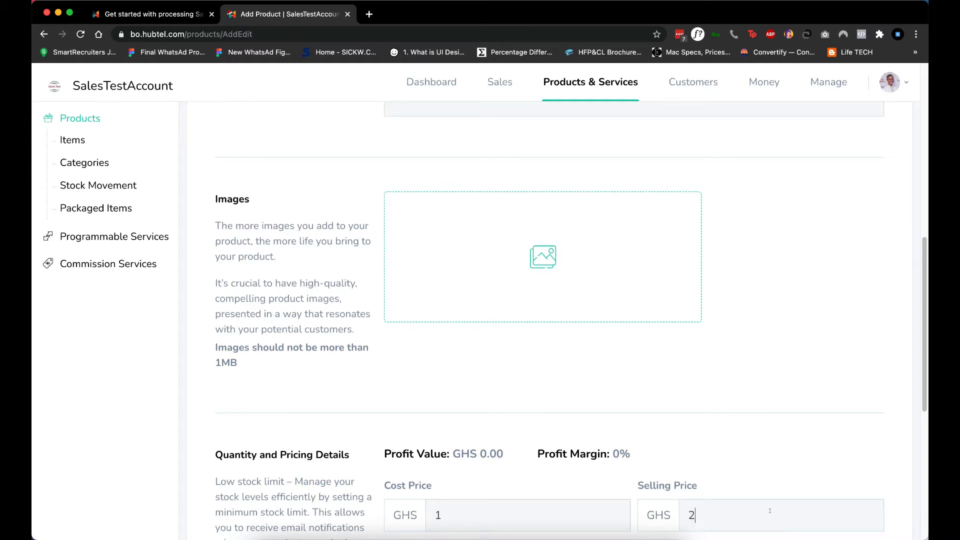
{"action": "scroll", "scroll_direction": "down", "scroll_amount": 3}
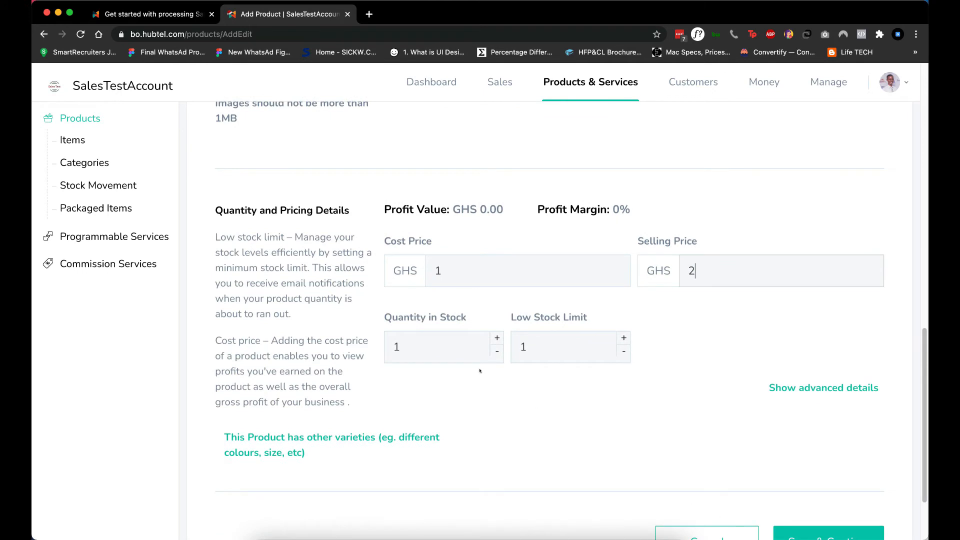
{"action": "type", "text": "5"}
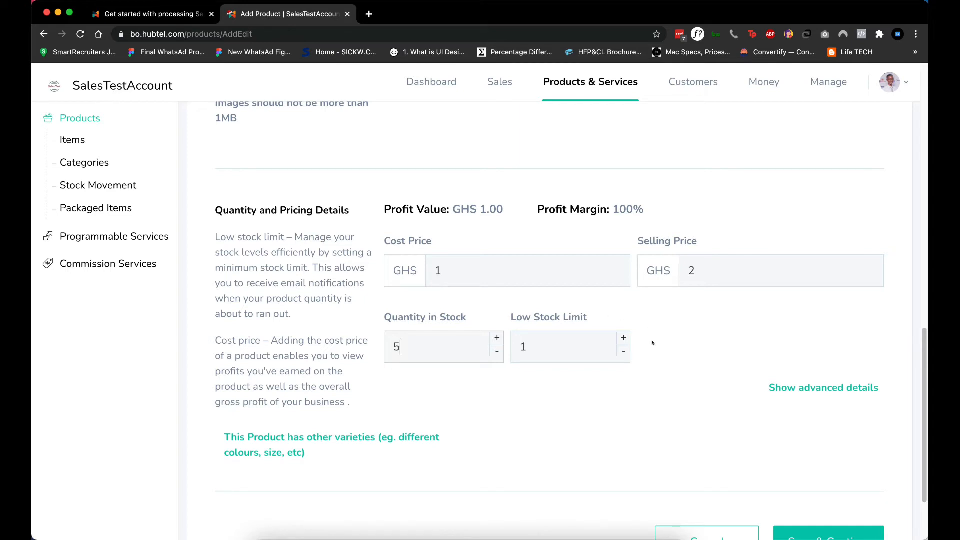
{"action": "scroll", "scroll_direction": "down", "scroll_amount": 3}
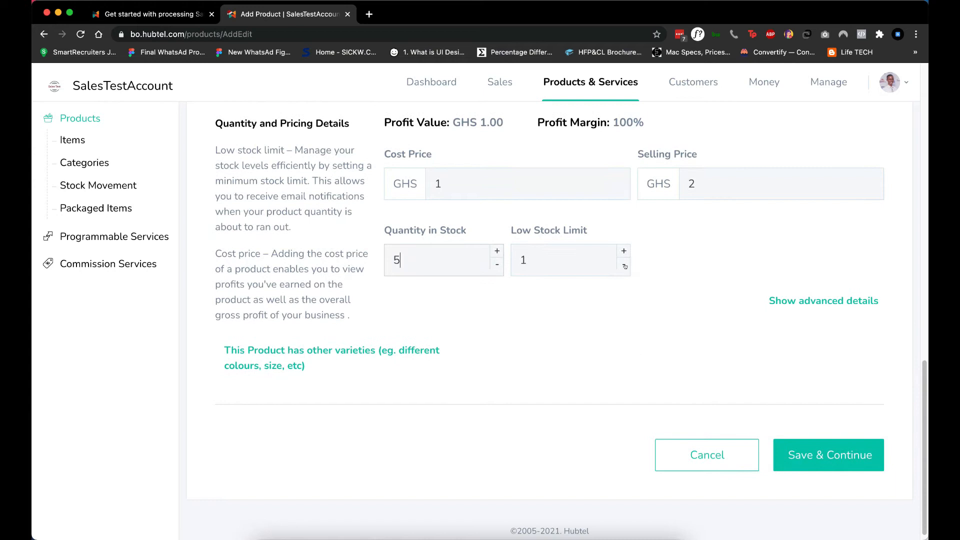
{"action": "left_click", "coordinate": [829, 455]}
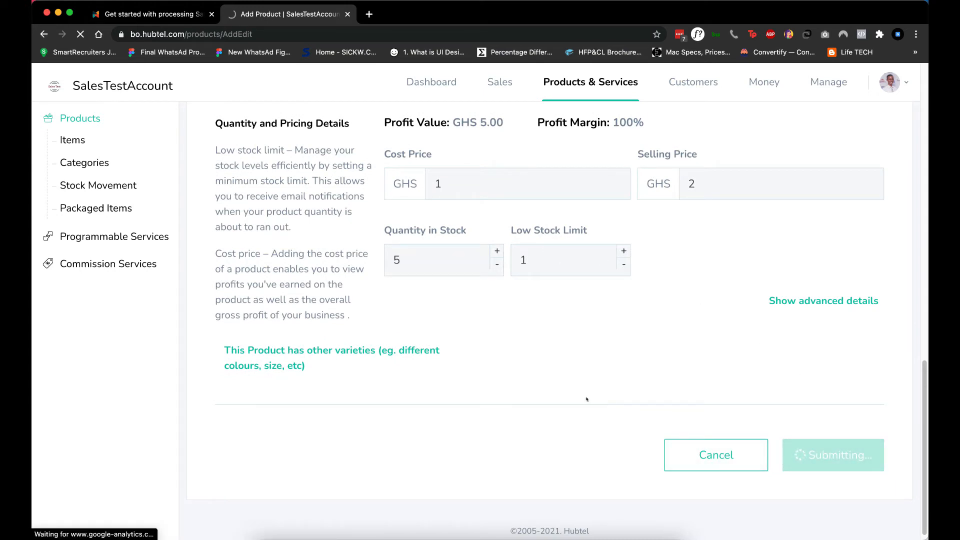
{"action": "left_click", "coordinate": [332, 358]}
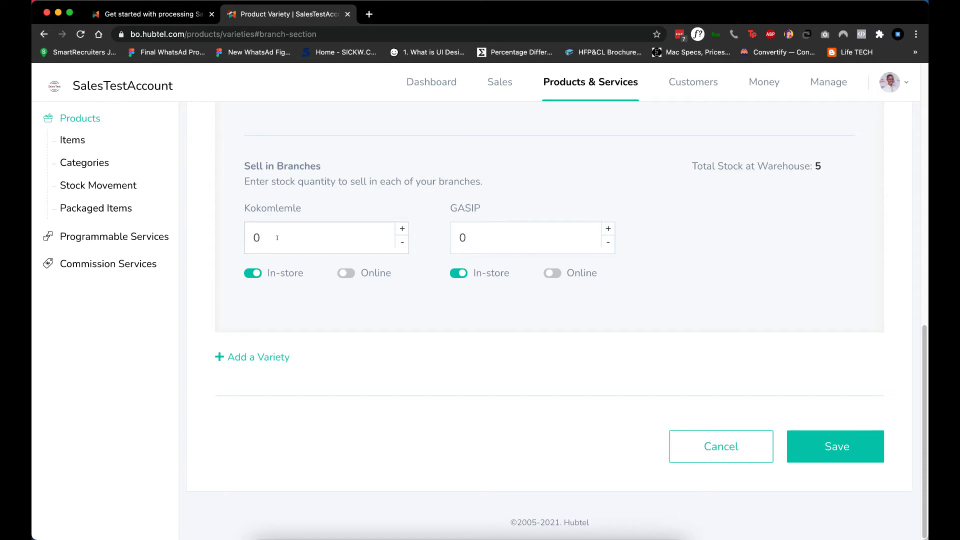
Allocate 2 units each to Kokomlemle and GASIP, save, and open business management settings.
{"action": "type", "text": "2"}
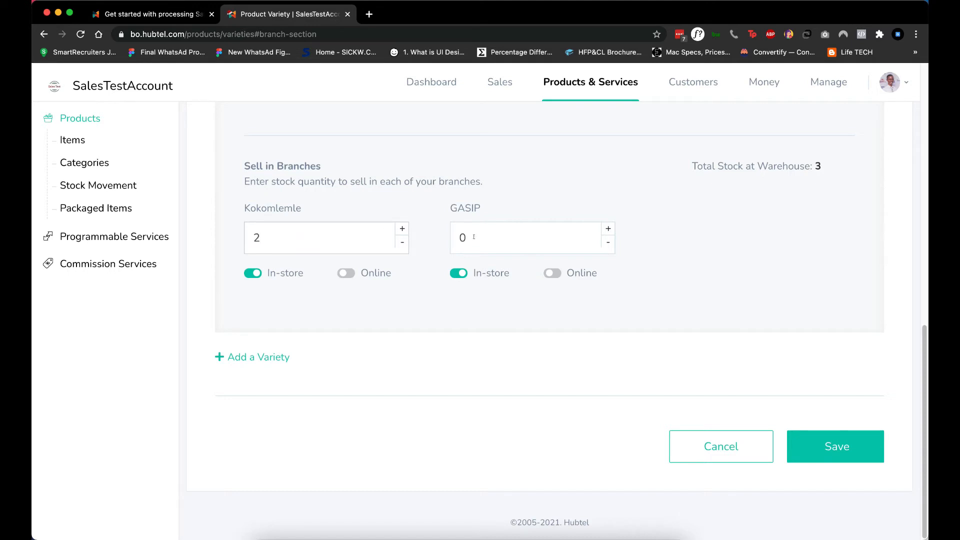
{"action": "type", "text": "2"}
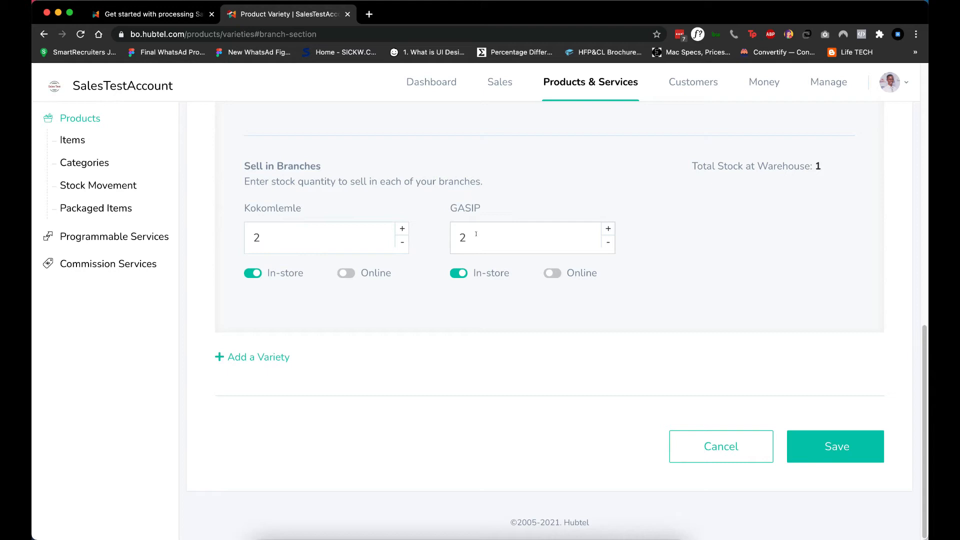
{"action": "left_click", "coordinate": [834, 446]}
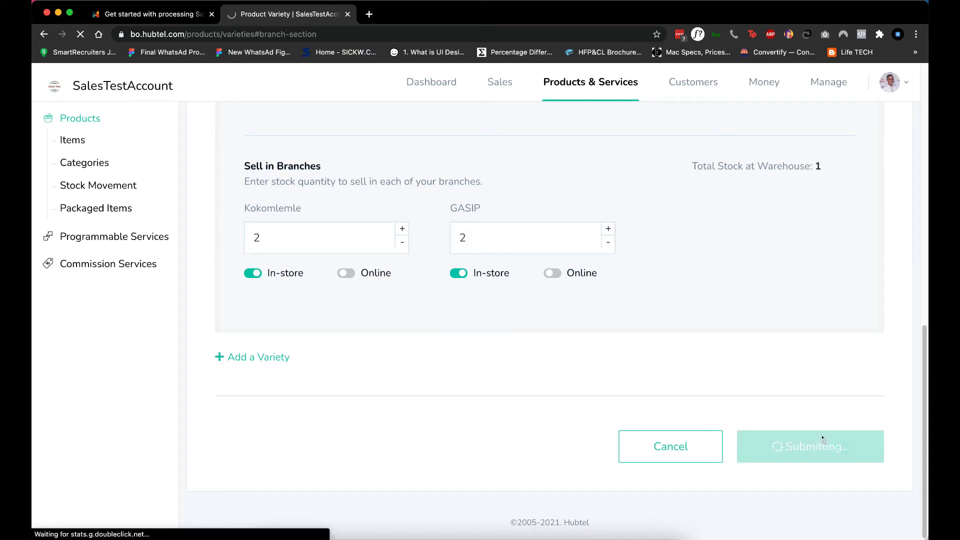
{"action": "left_click", "coordinate": [809, 445]}
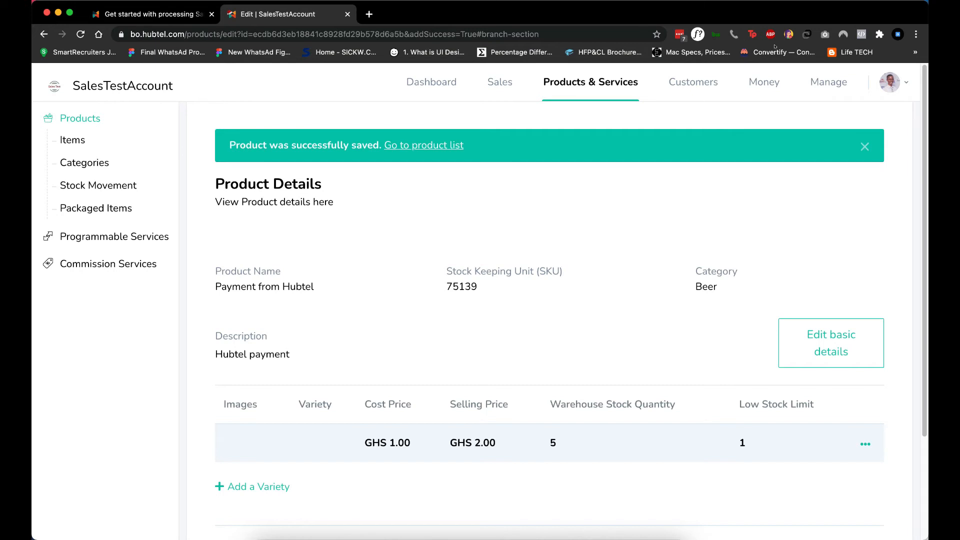
{"action": "left_click", "coordinate": [829, 81]}
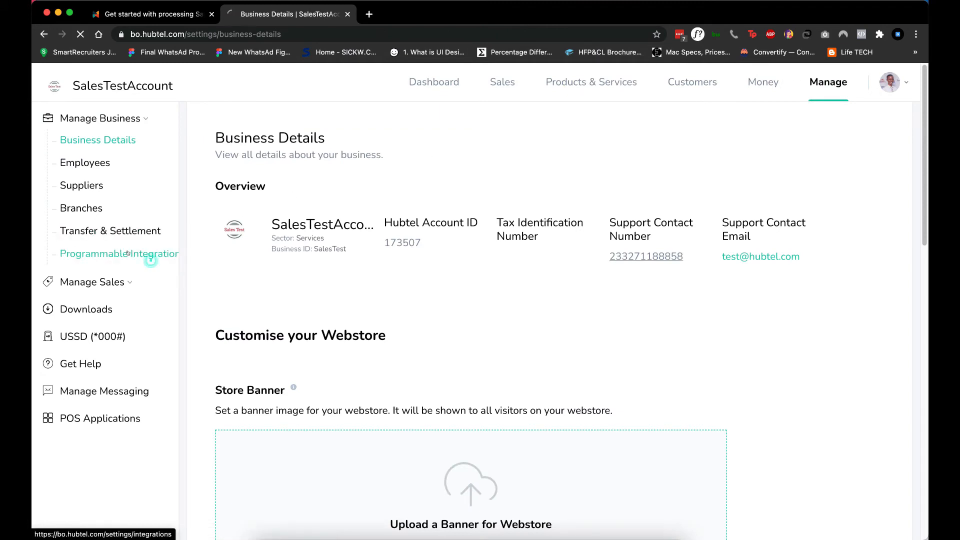
Add a new Programmable Integrations key for an employee with IP 192.168.1.1.
{"action": "left_click", "coordinate": [119, 254]}
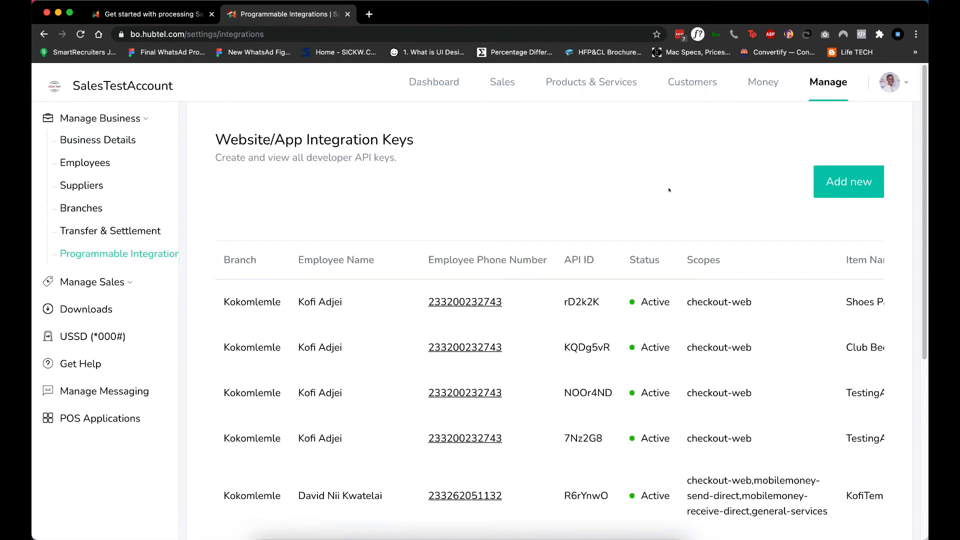
{"action": "left_click", "coordinate": [849, 181]}
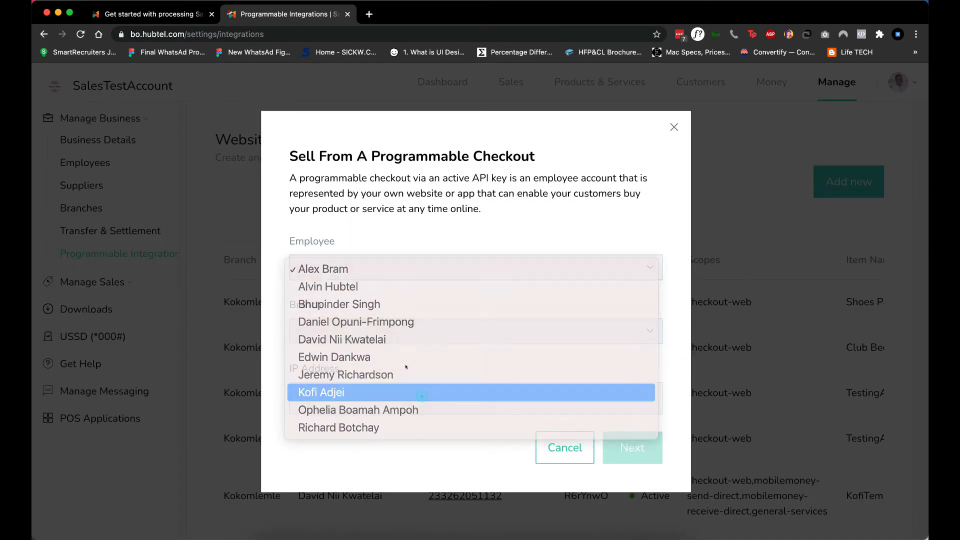
{"action": "left_click", "coordinate": [321, 393]}
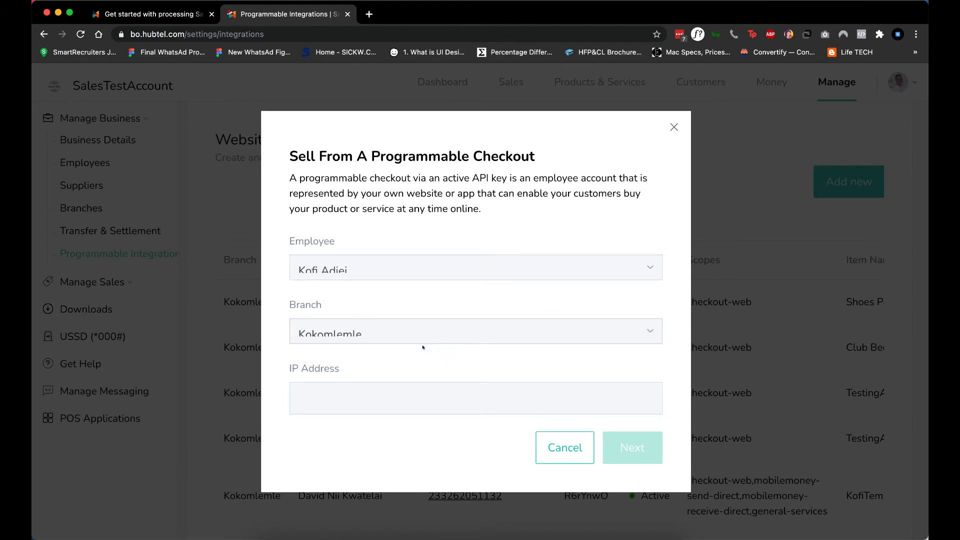
{"action": "left_click", "coordinate": [475, 398]}
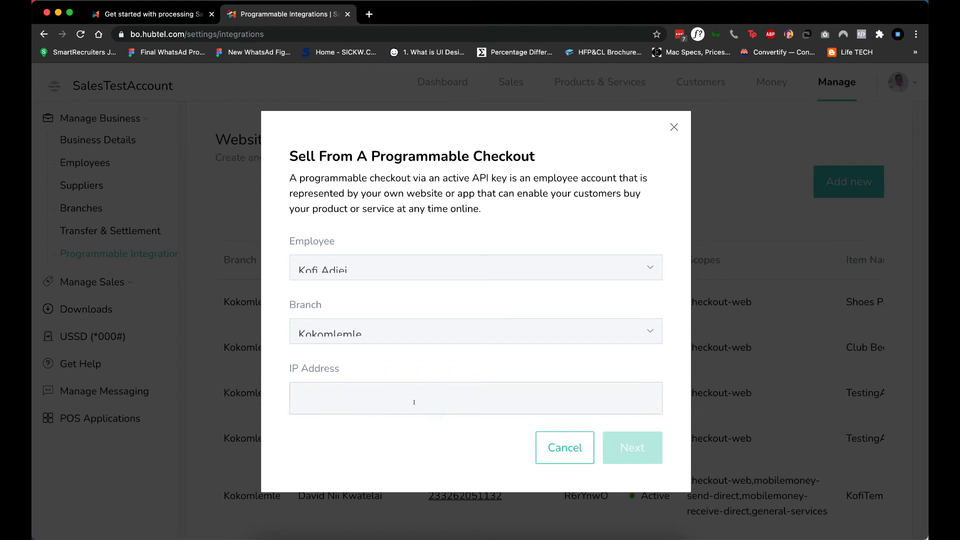
{"action": "type", "text": "192.168.1.1"}
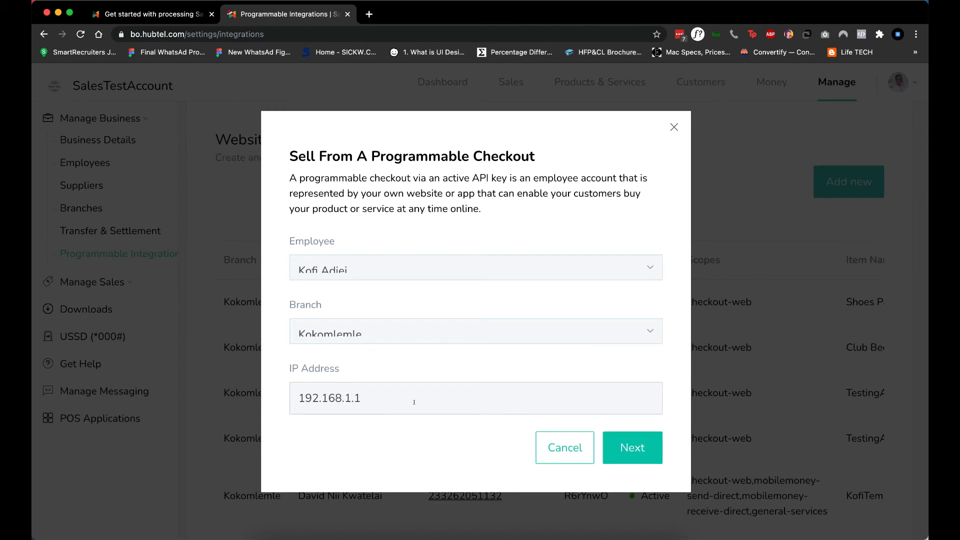
{"action": "left_click", "coordinate": [632, 447]}
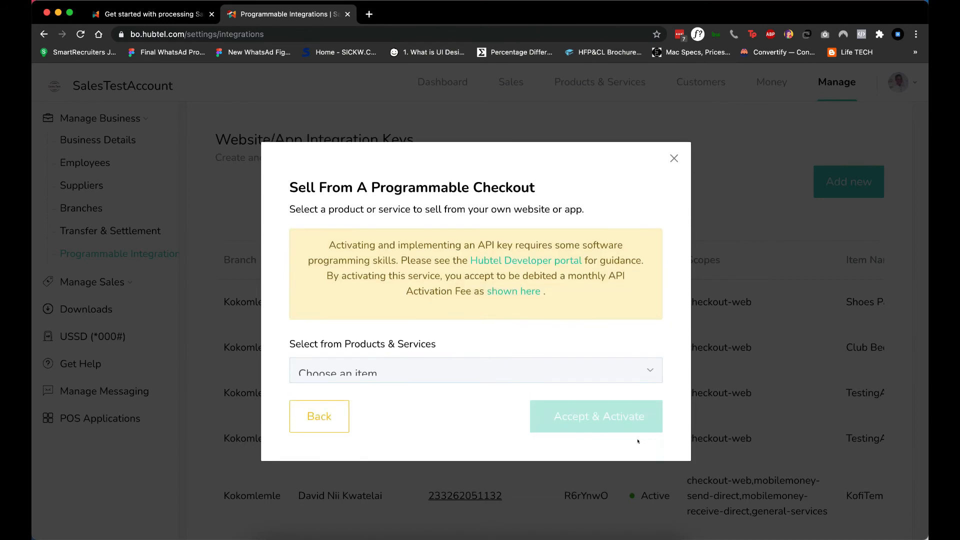
Select 'Payment from Hubtel', Accept & Activate the key, and dismiss the confirmation.
{"action": "left_click", "coordinate": [474, 371]}
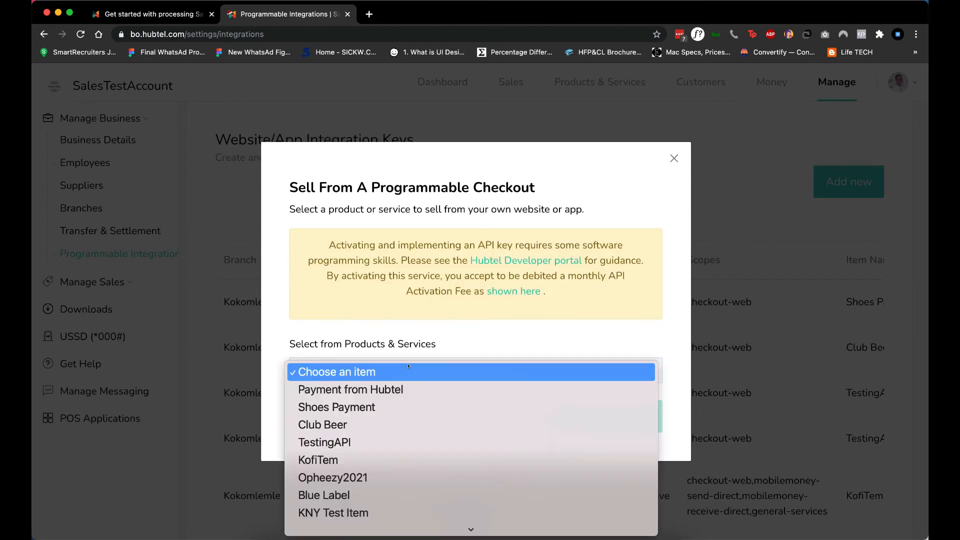
{"action": "left_click", "coordinate": [350, 389]}
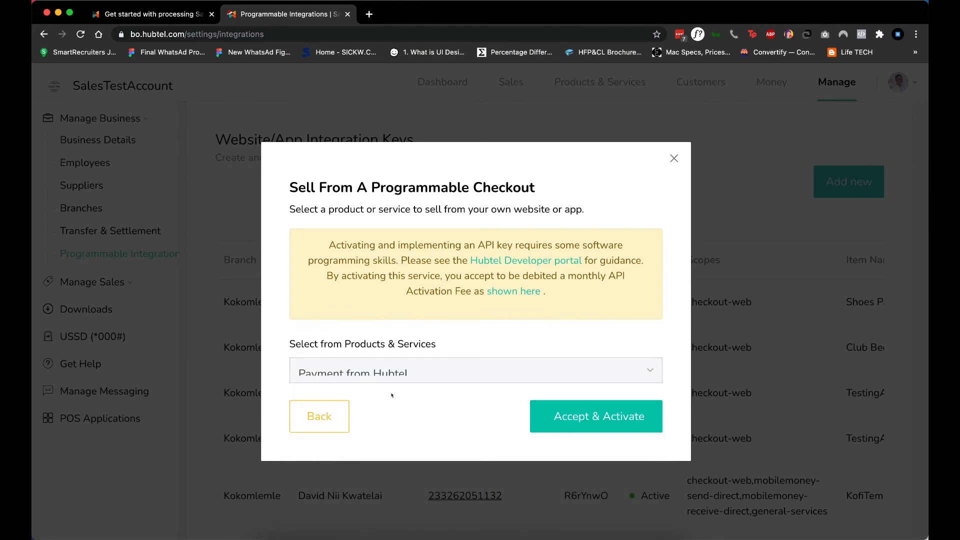
{"action": "mouse_move", "coordinate": [398, 380]}
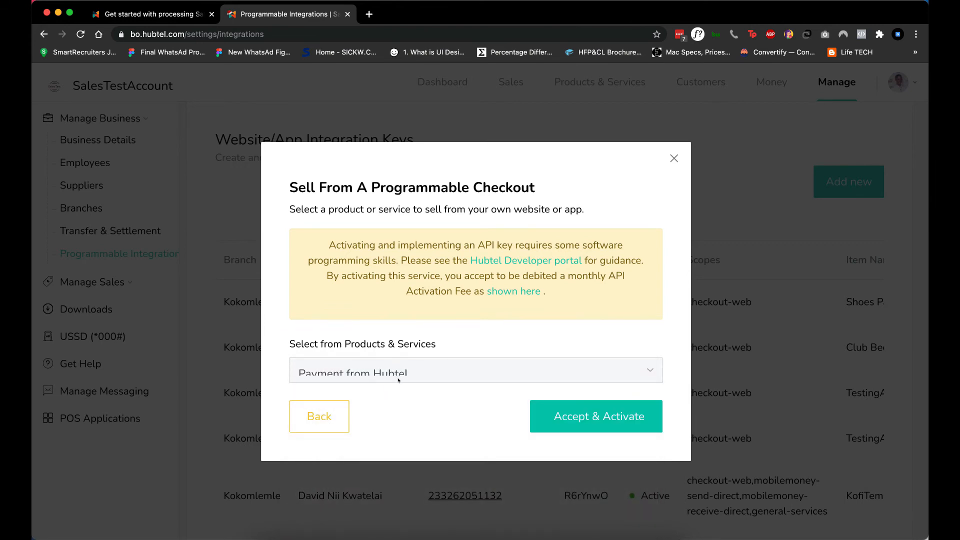
{"action": "left_click", "coordinate": [595, 415]}
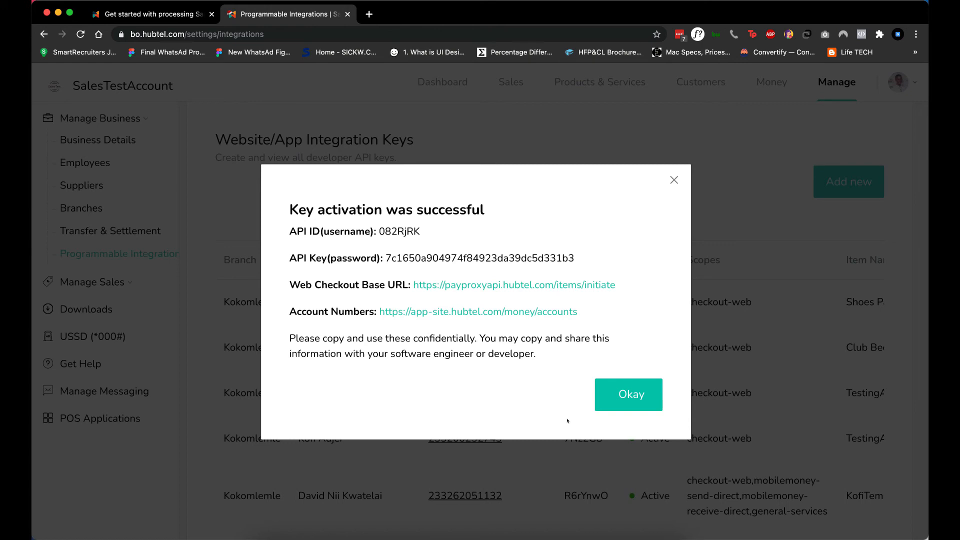
{"action": "mouse_move", "coordinate": [390, 241]}
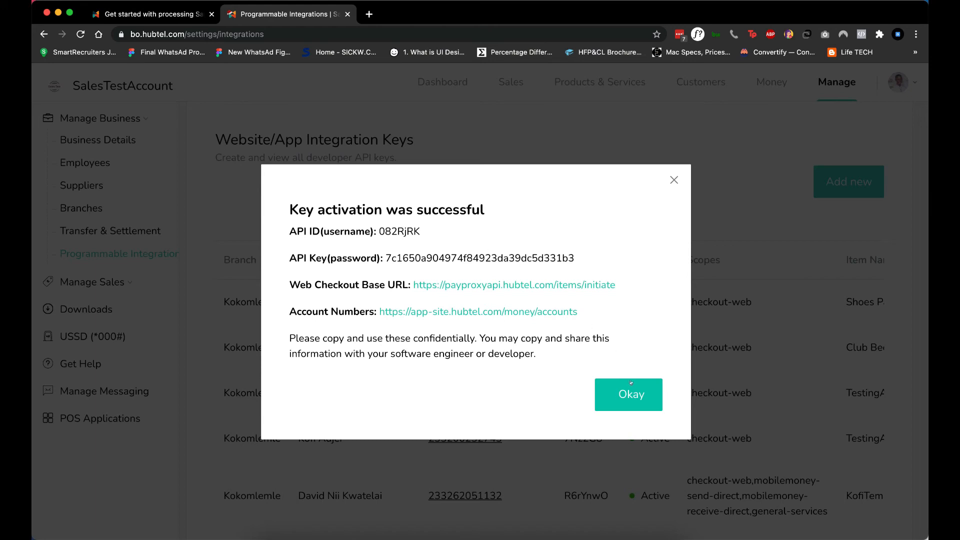
{"action": "left_click", "coordinate": [629, 395]}
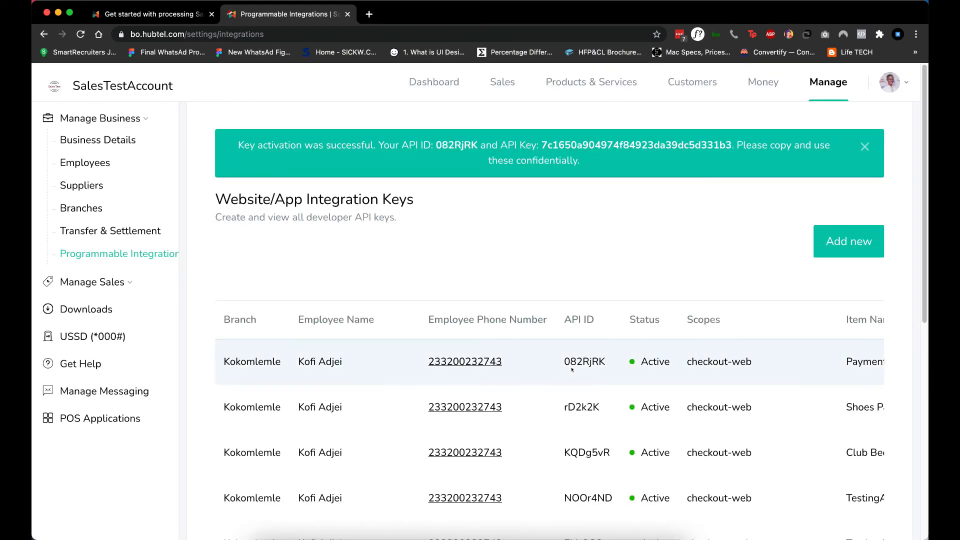
{"action": "scroll", "scroll_direction": "right", "scroll_amount": 3}
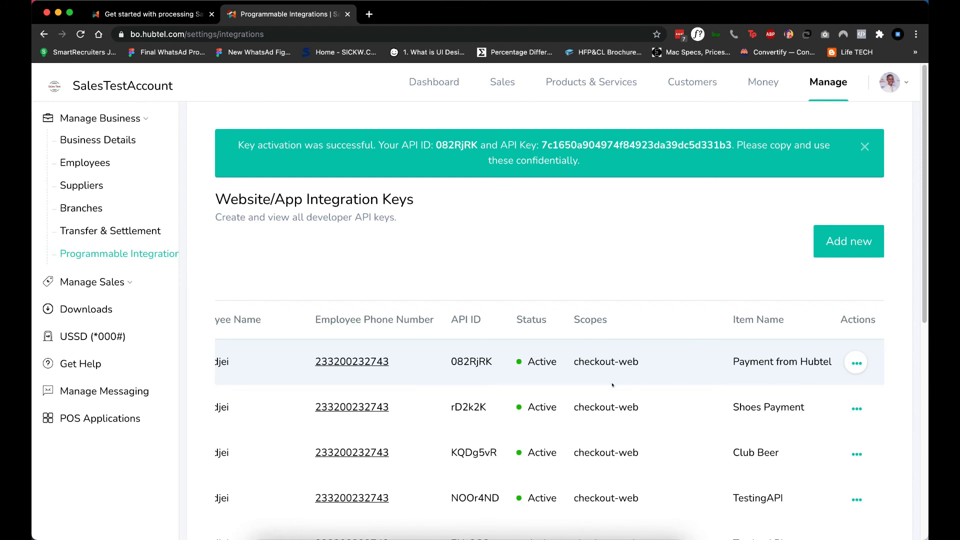
{"action": "scroll", "scroll_direction": "down", "scroll_amount": 3}
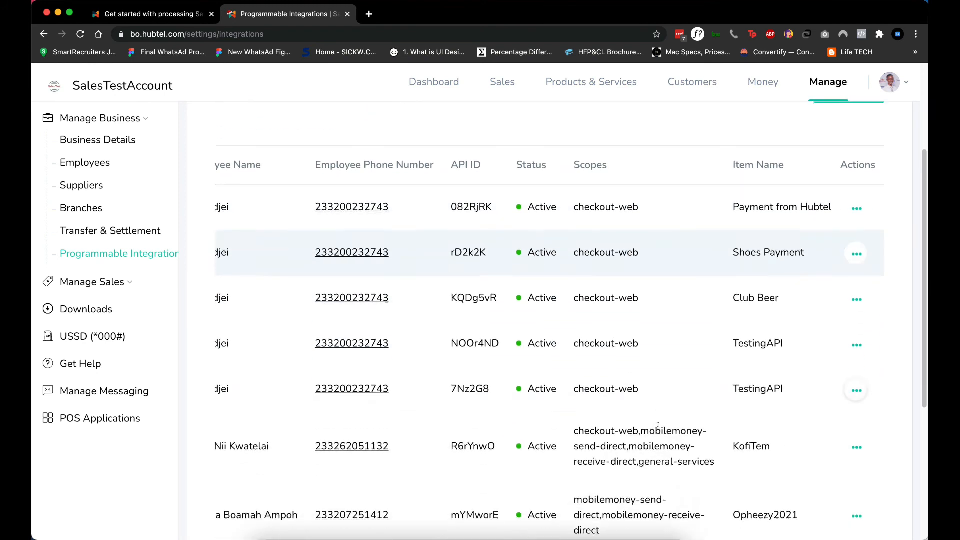
{"action": "mouse_move", "coordinate": [643, 445]}
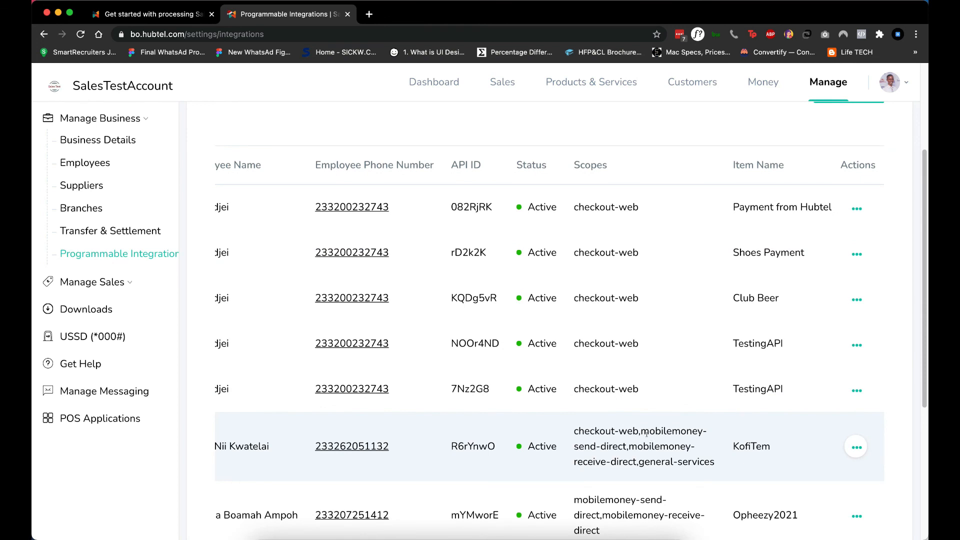